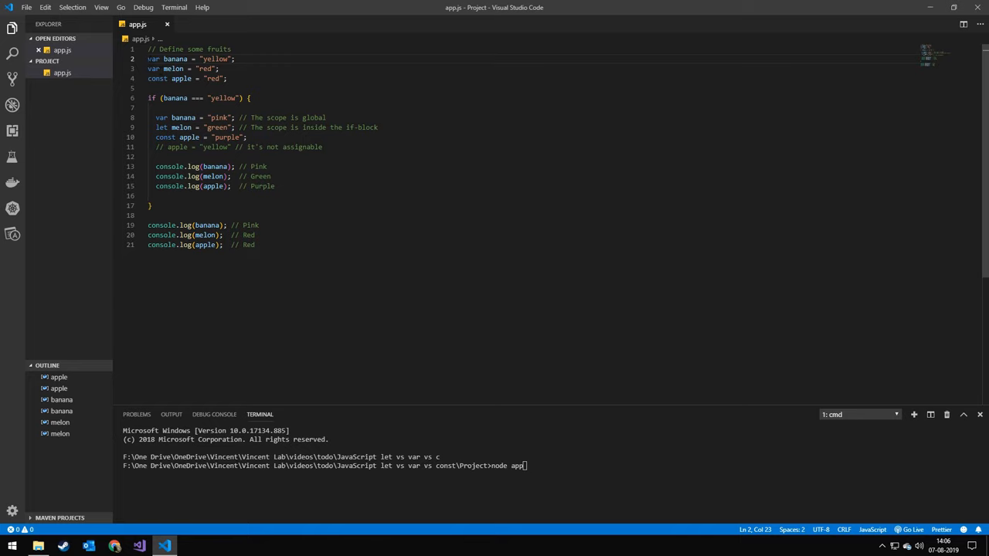
# Highlight the melon let declaration and Green comment, then begin a new line in the if block
pyautogui.tripleClick(192, 58)
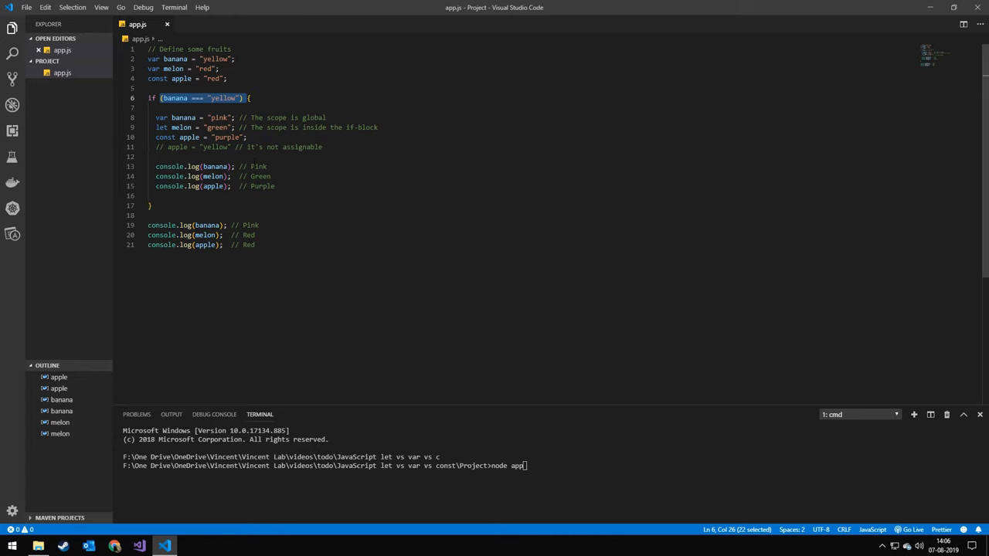
pyautogui.click(162, 117)
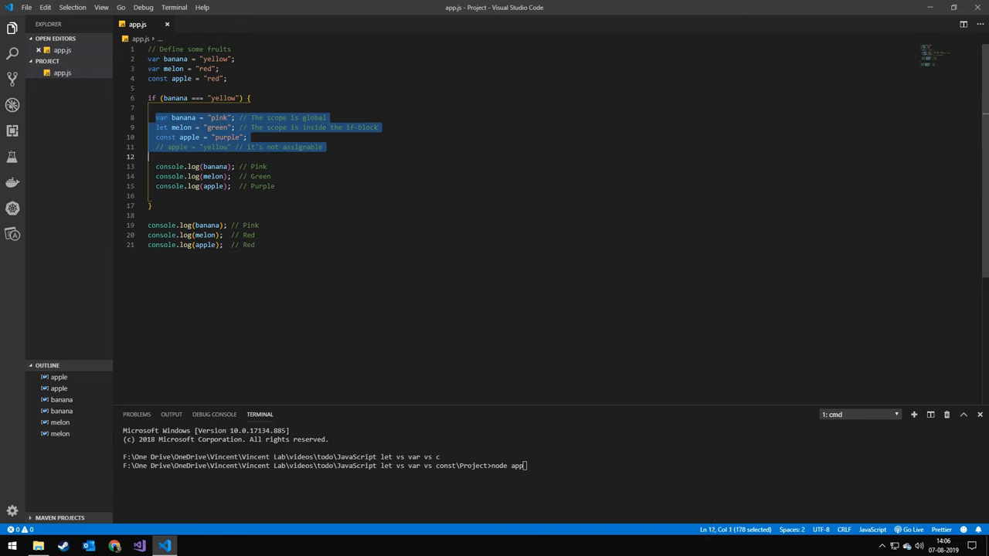
pyautogui.doubleClick(181, 127)
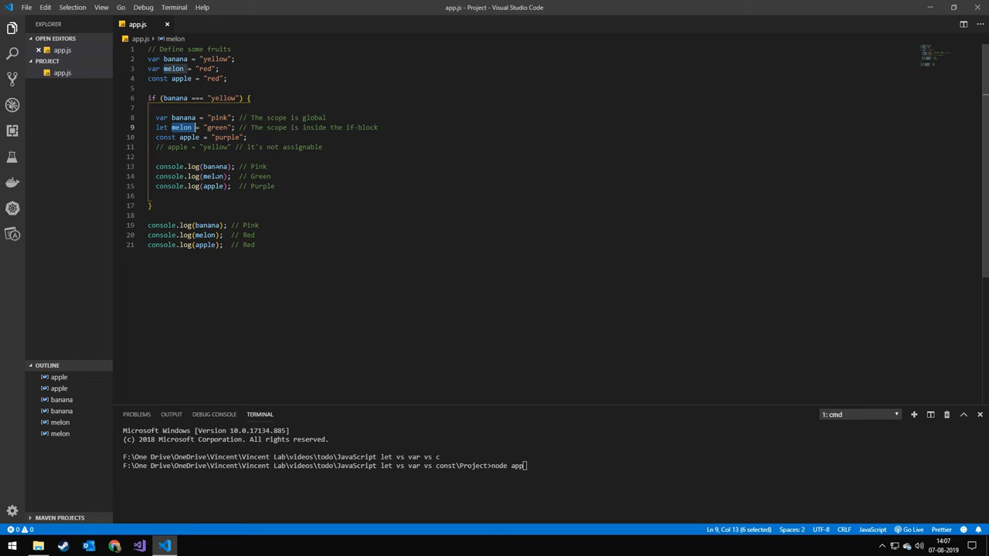
pyautogui.doubleClick(260, 176)
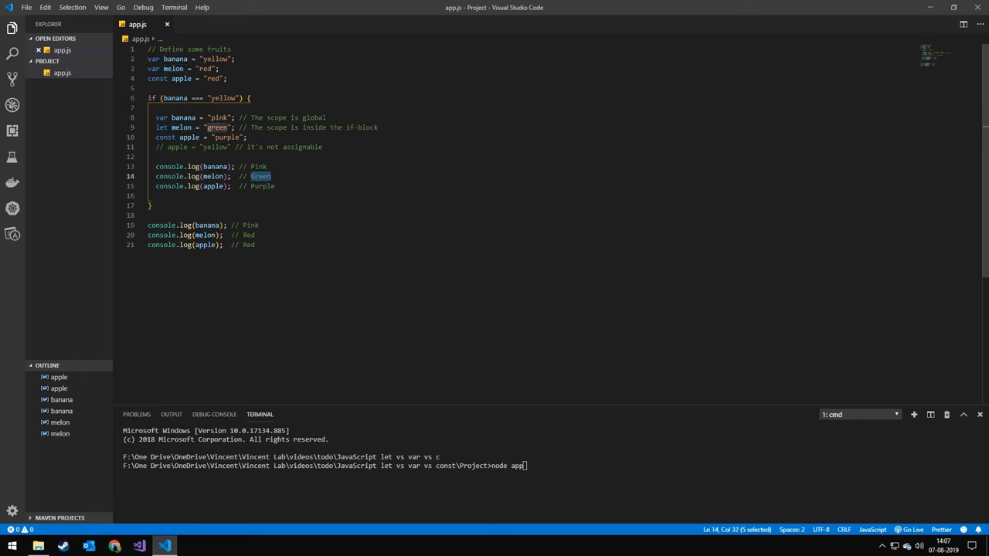
pyautogui.moveTo(161, 117); pyautogui.dragTo(234, 186)
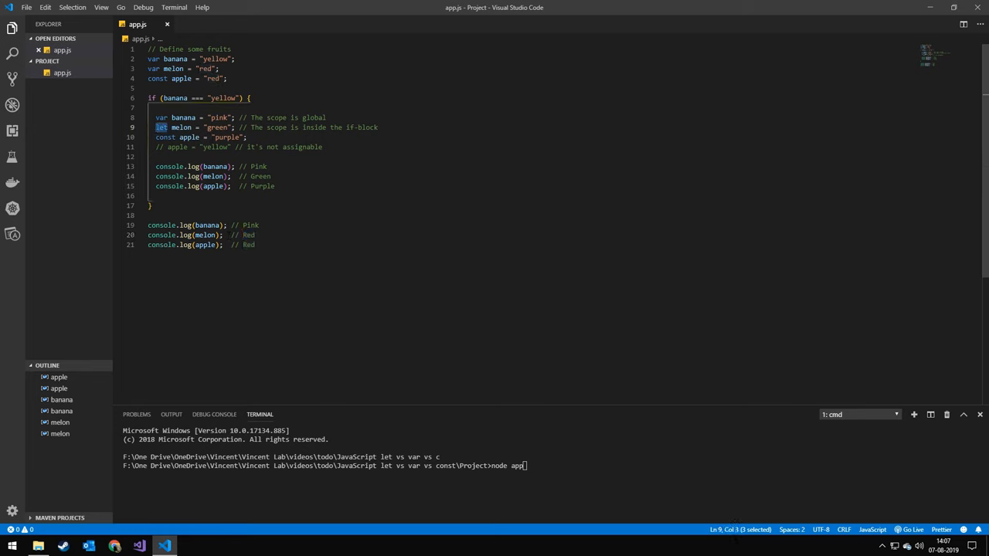
pyautogui.click(195, 136)
pyautogui.write('if(')
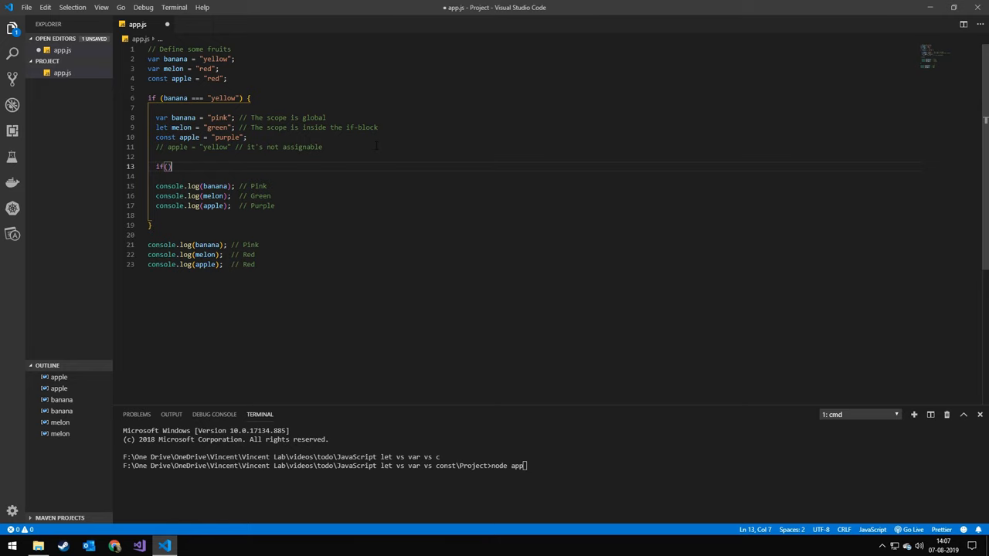
# Abandon the partial nested if, removing its lines and leaving blank lines before the console.log calls
pyautogui.write('(')
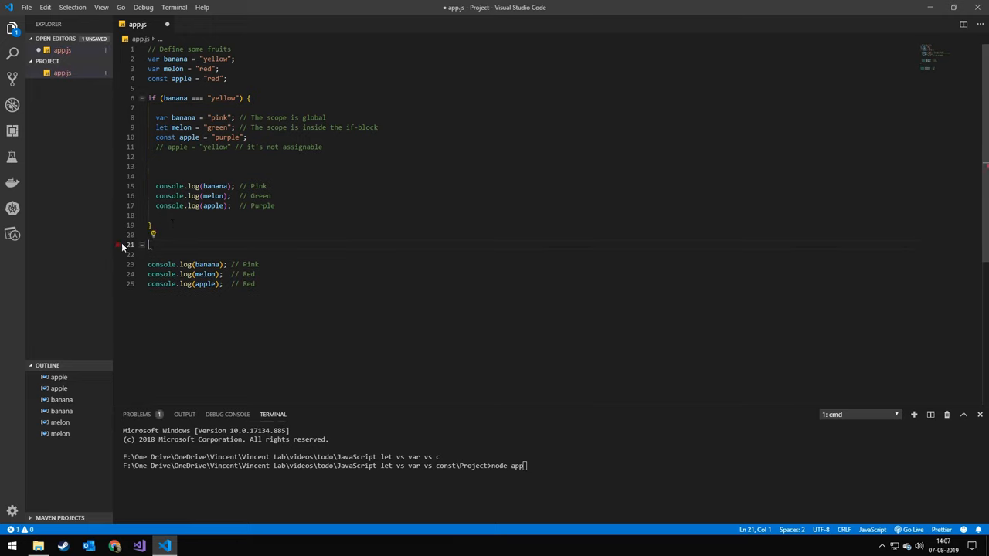
pyautogui.press('Backspace')
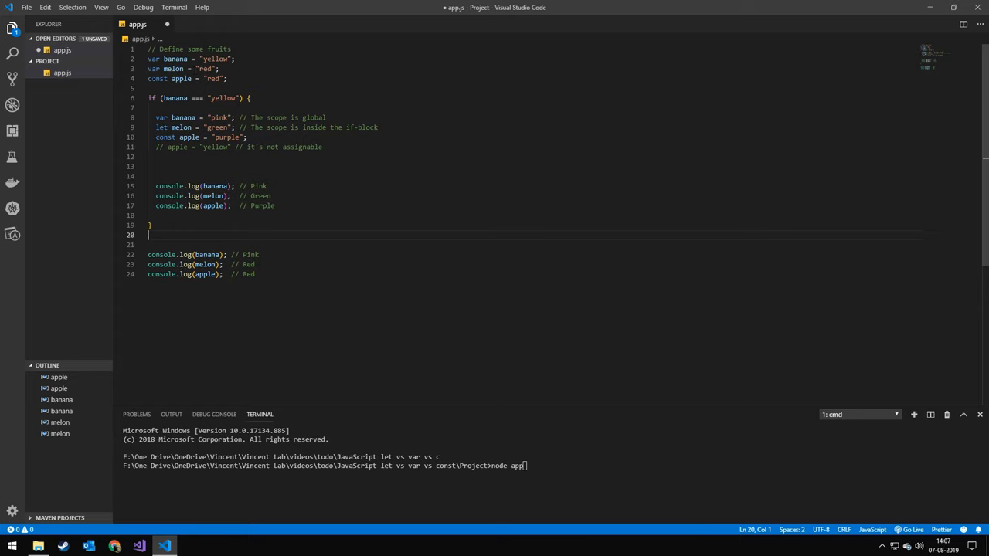
pyautogui.doubleClick(158, 77)
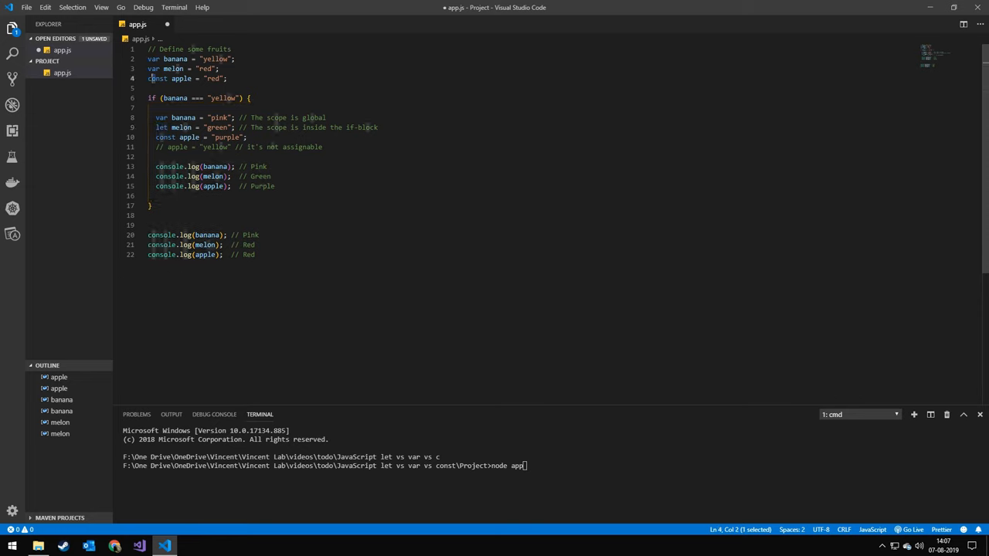
# Uncomment apple = "yellow" and run node app to get the constant-assignment TypeError
pyautogui.doubleClick(181, 77)
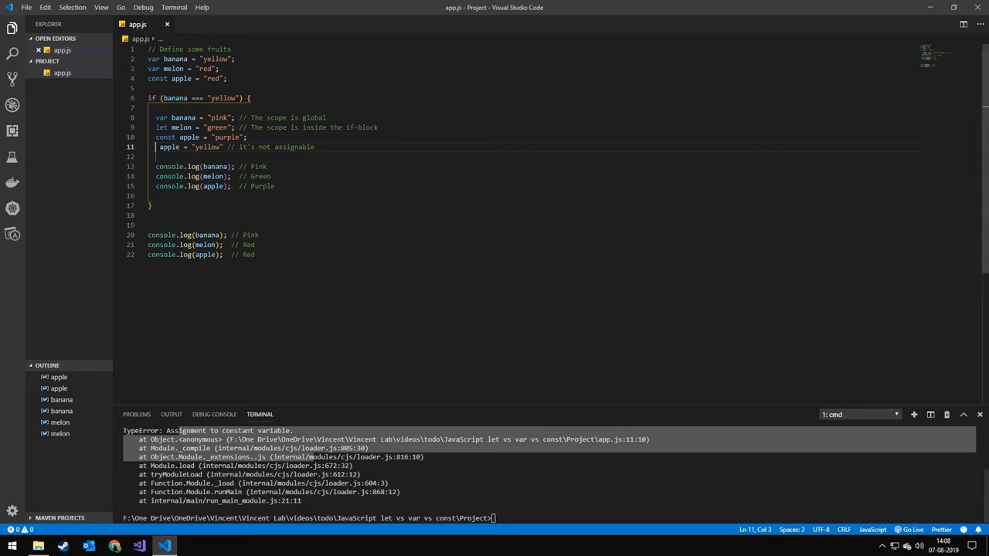
pyautogui.moveTo(421, 39)
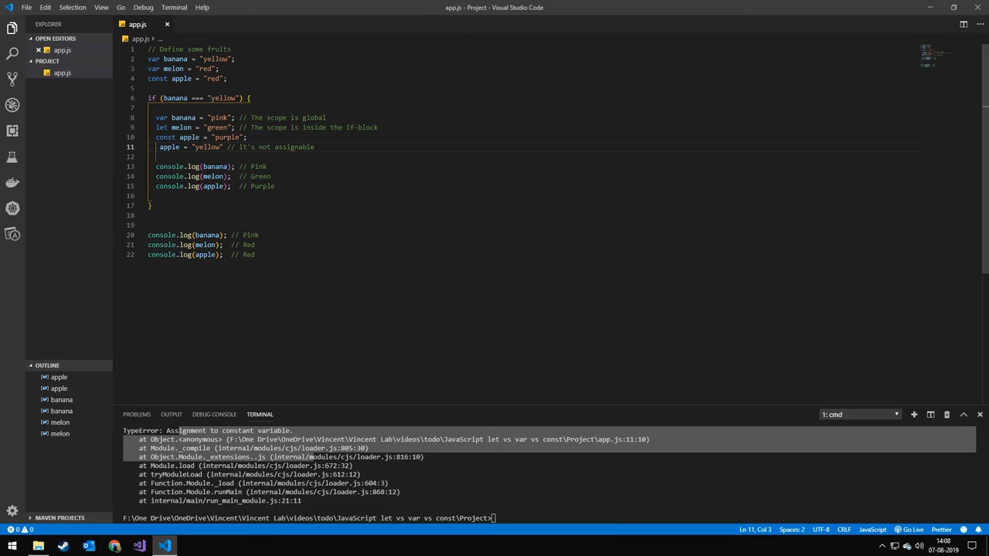
# Re-comment the apple reassignment with //, then highlight the banana/melon declarations and let keyword
pyautogui.write('//')
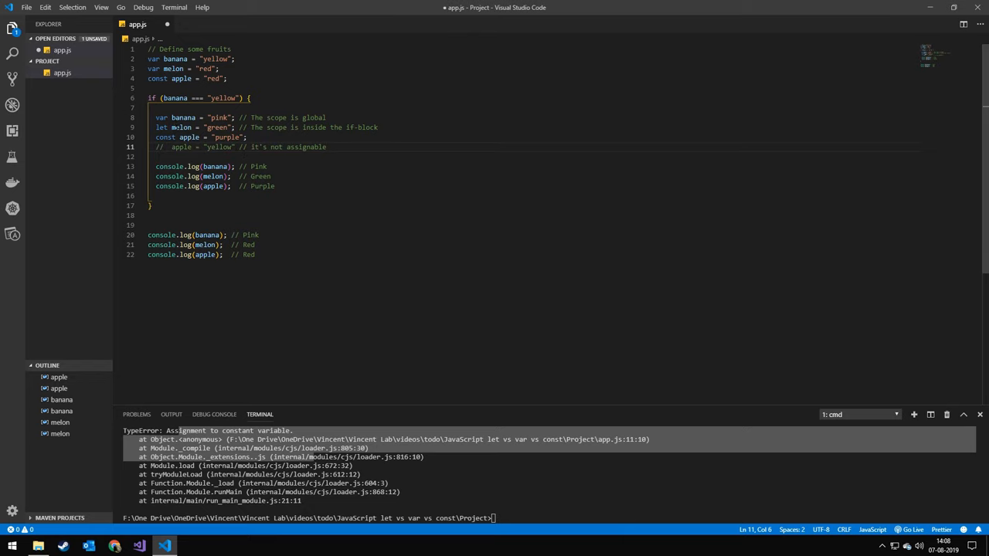
pyautogui.moveTo(148, 117); pyautogui.dragTo(180, 126)
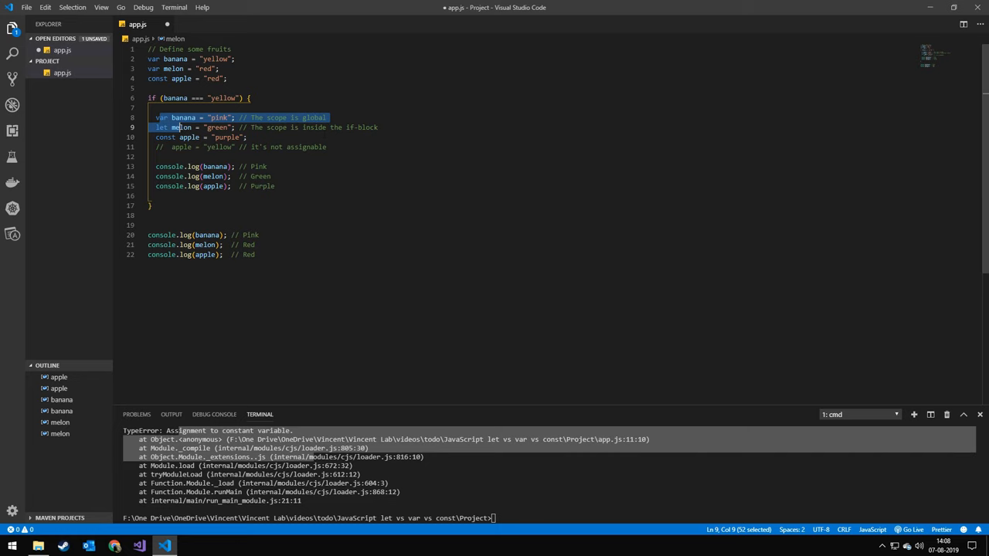
pyautogui.click(201, 136)
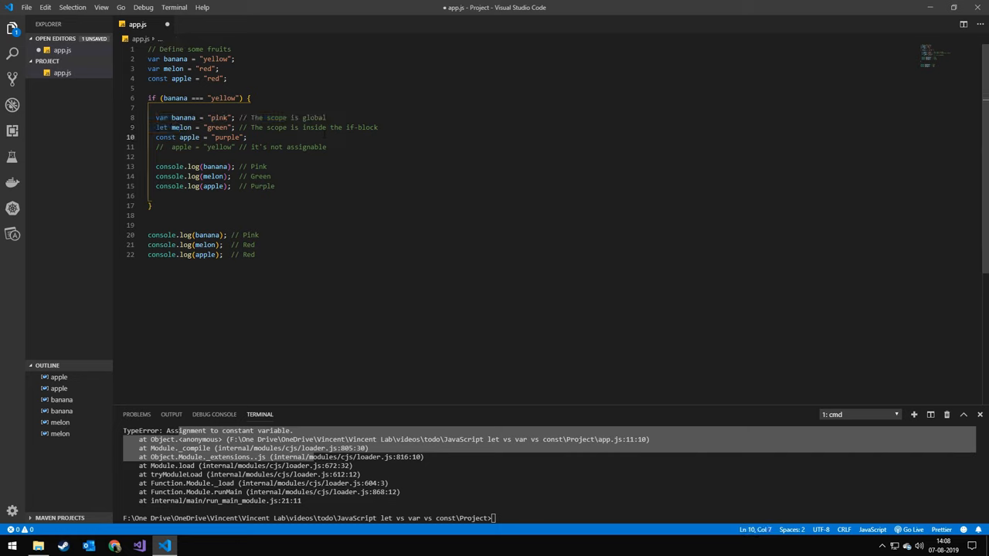
pyautogui.doubleClick(162, 127)
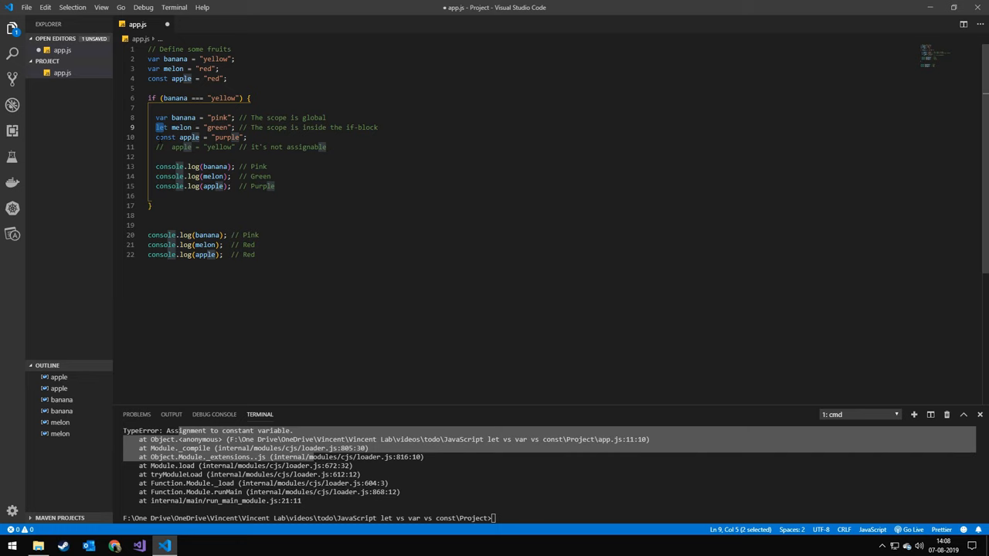